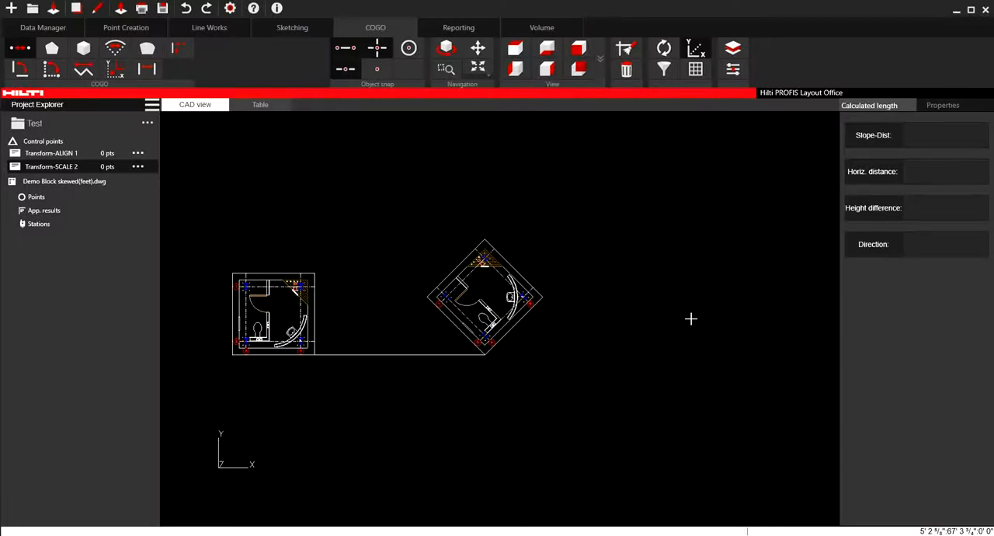
mouse_move(686, 319)
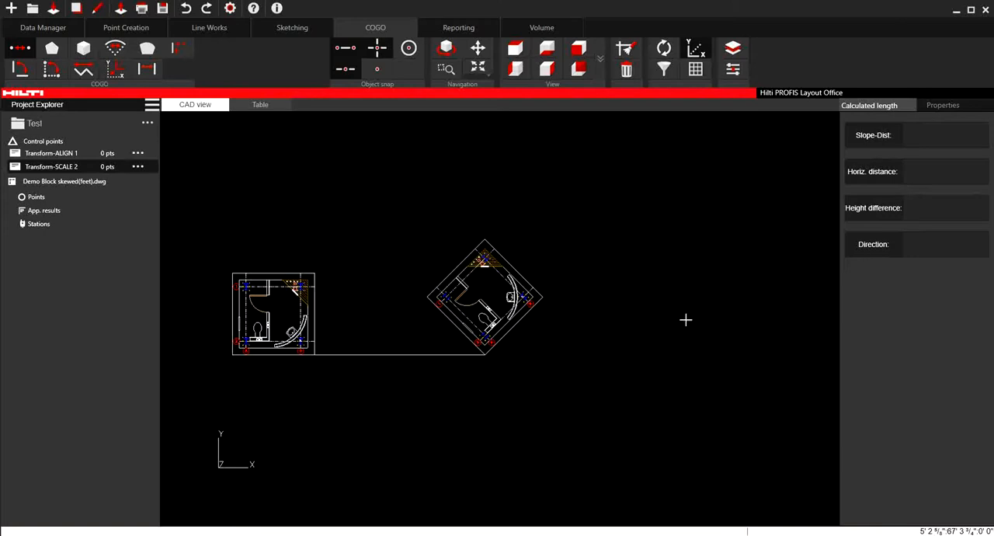
mouse_move(609, 375)
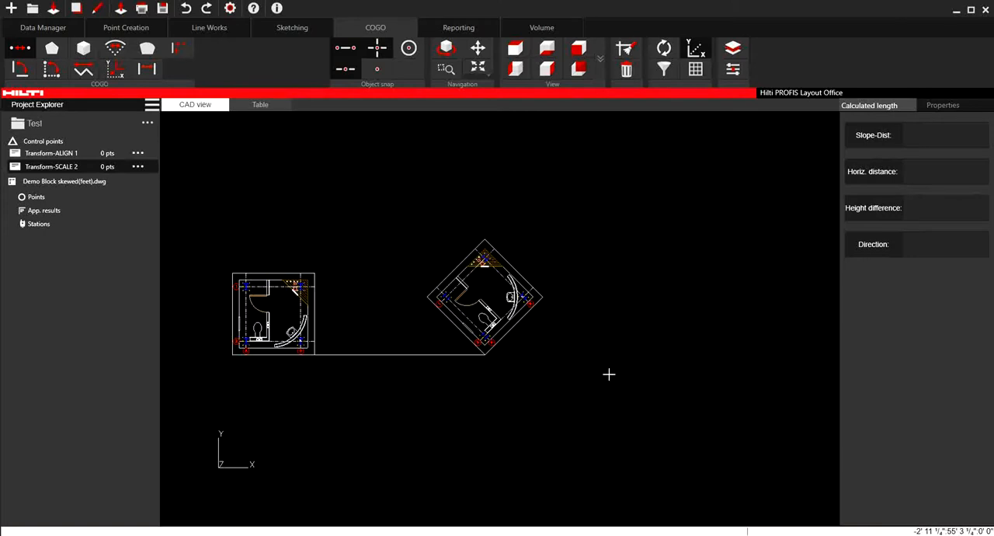
mouse_move(653, 373)
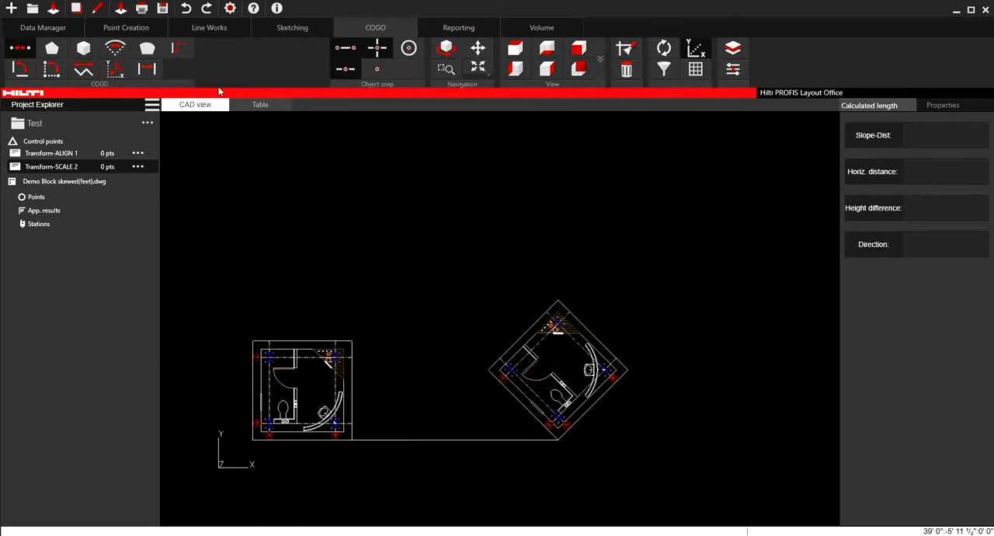
Step: Create point LP1 and sketch a short horizontal line at 90° to LP2
click(126, 27)
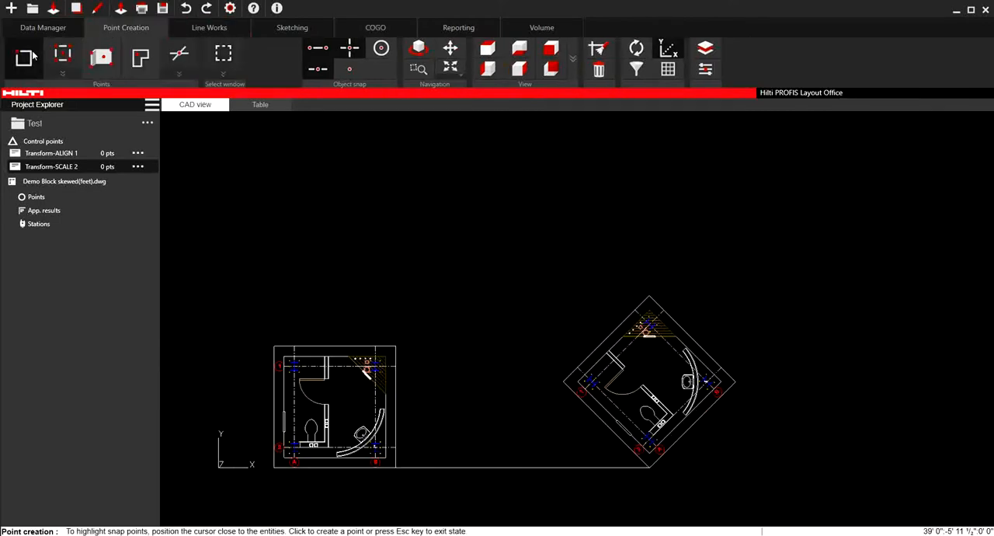
click(426, 233)
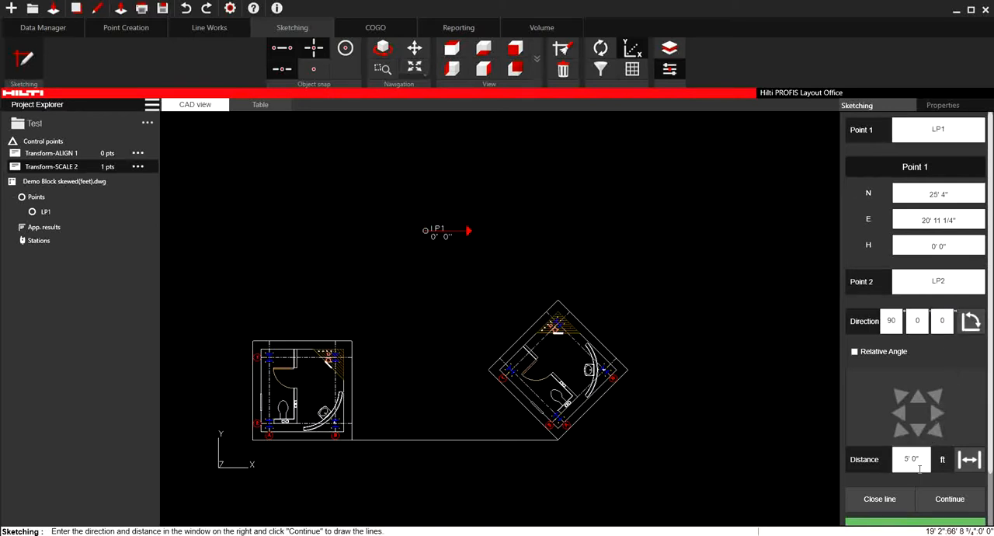
click(949, 498)
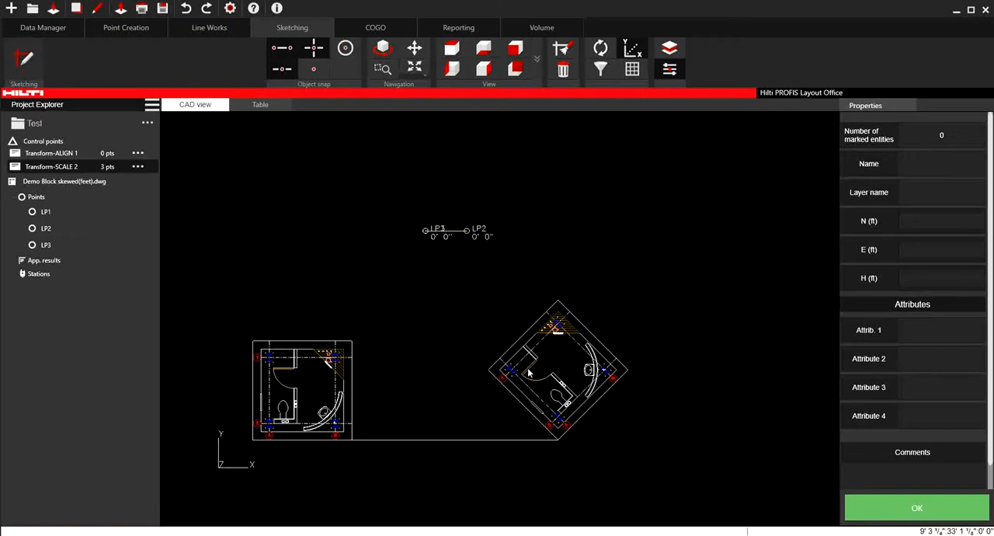
click(375, 27)
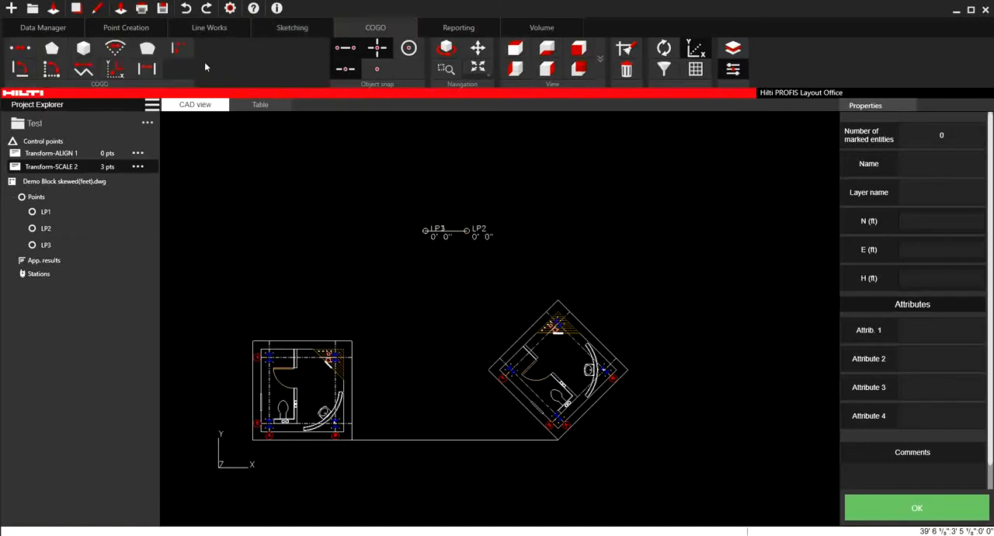
mouse_move(116, 70)
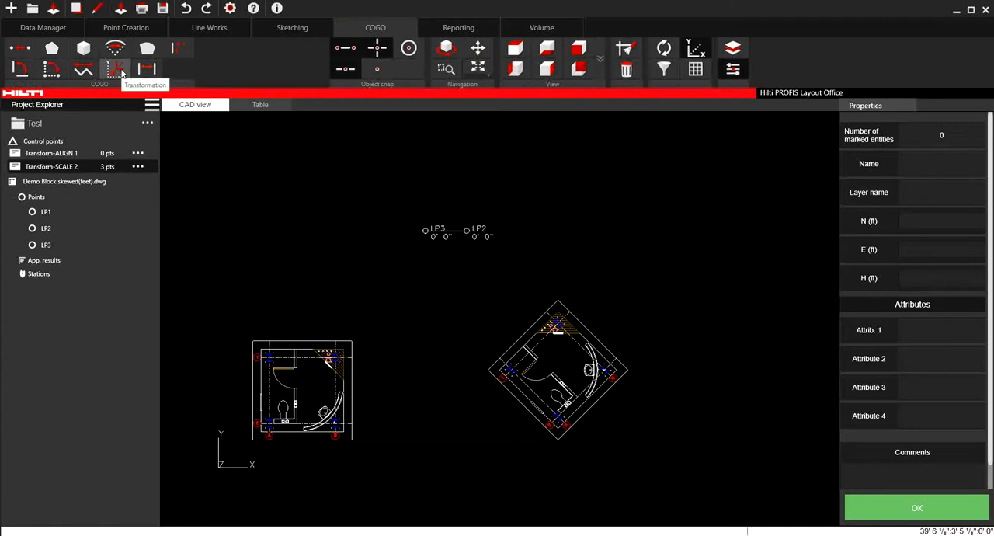
Step: Start a Transformation with Scaling, picking the skewed drawing's bottom corner LP4 as origin
click(114, 69)
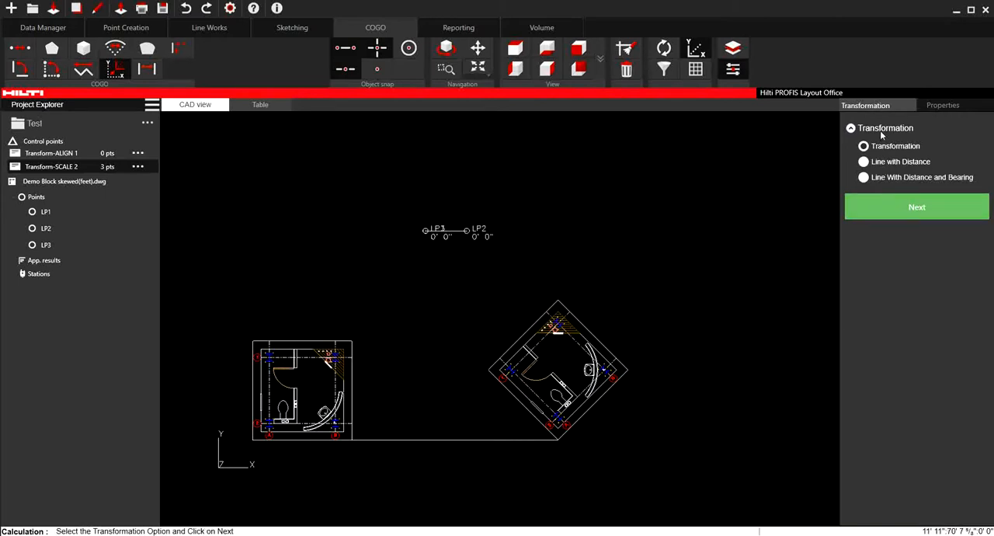
click(916, 207)
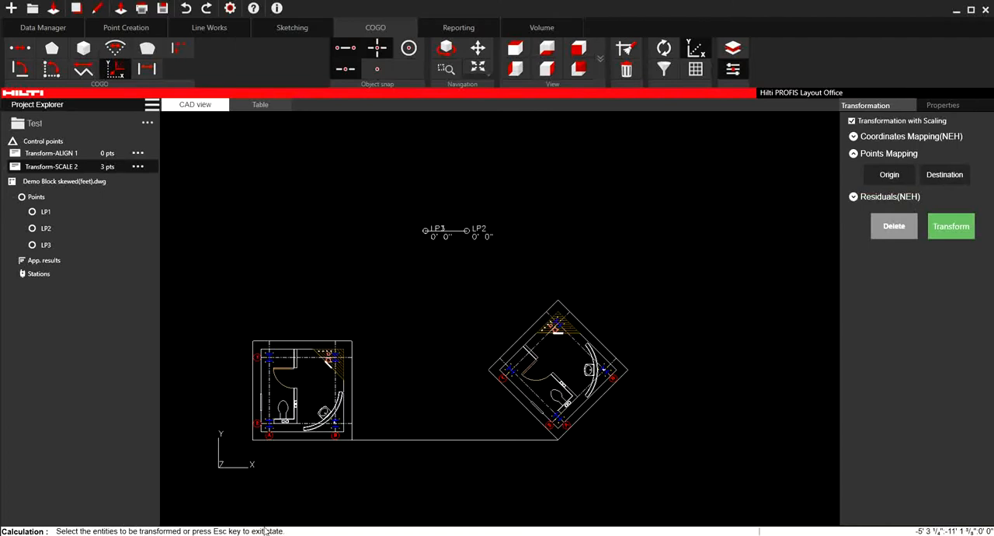
click(558, 357)
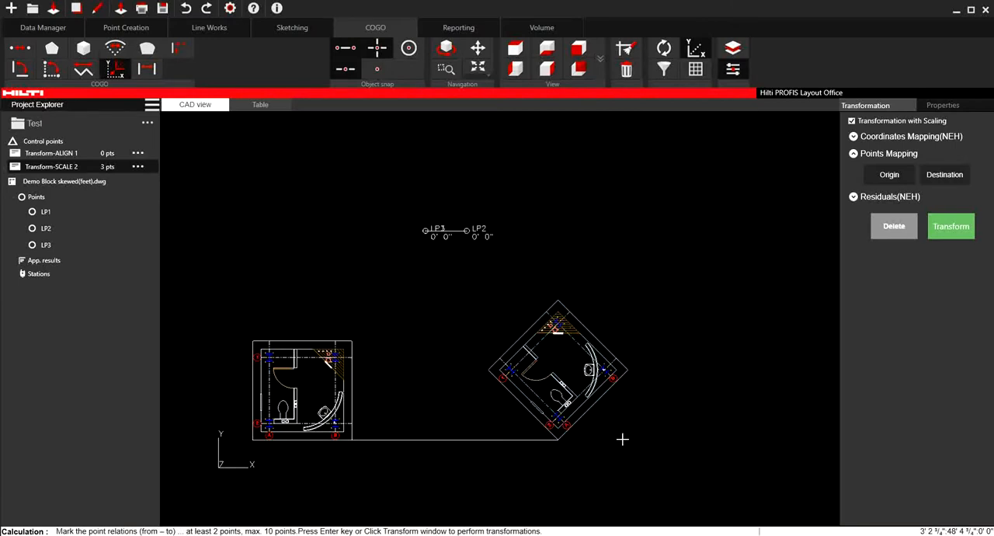
mouse_move(532, 462)
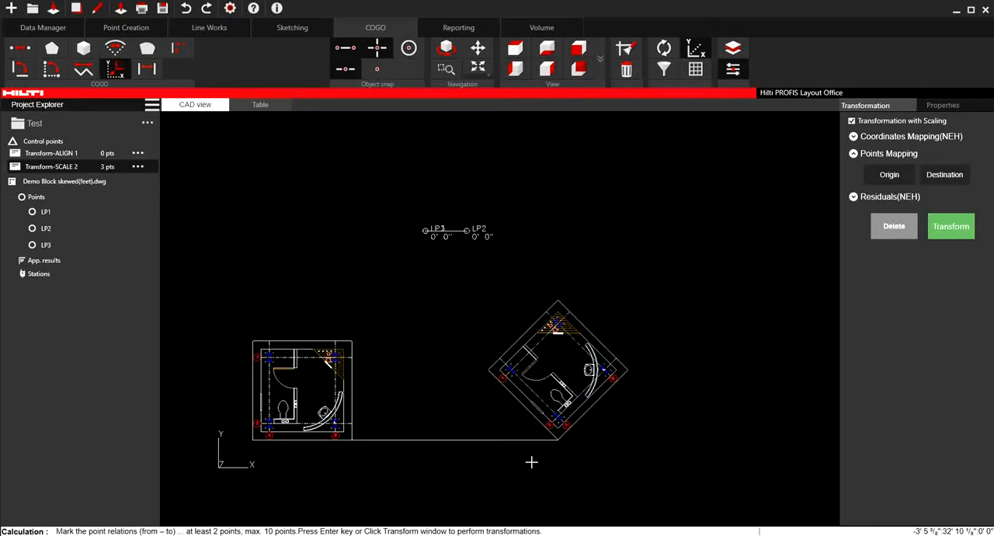
mouse_move(586, 403)
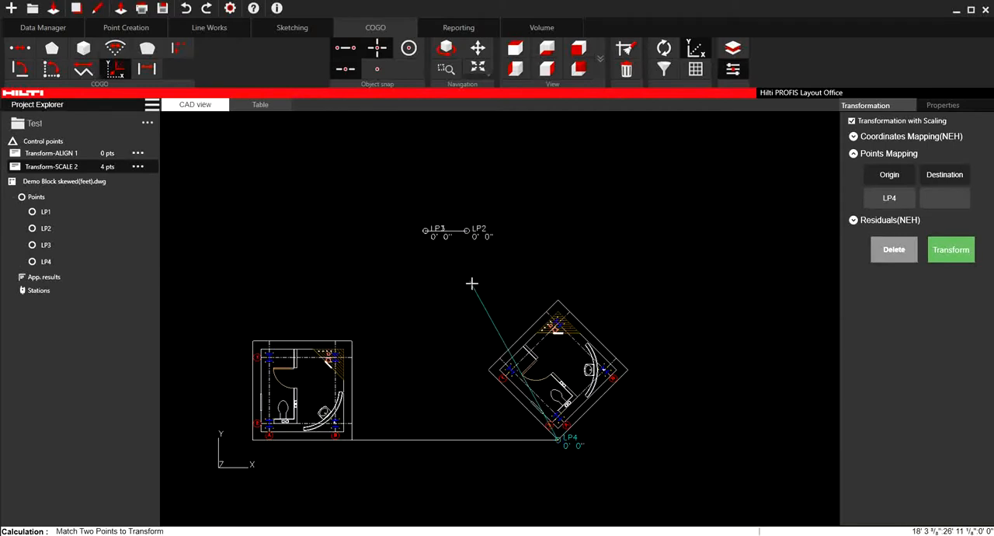
Step: Map the skewed corner onto destination points LP1/LP2 and apply the transform
click(627, 371)
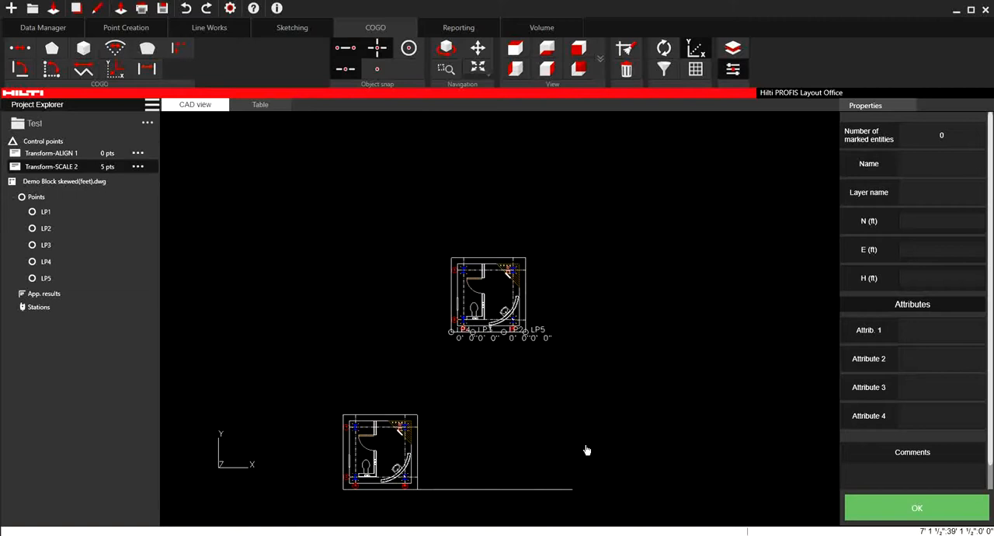
mouse_move(435, 306)
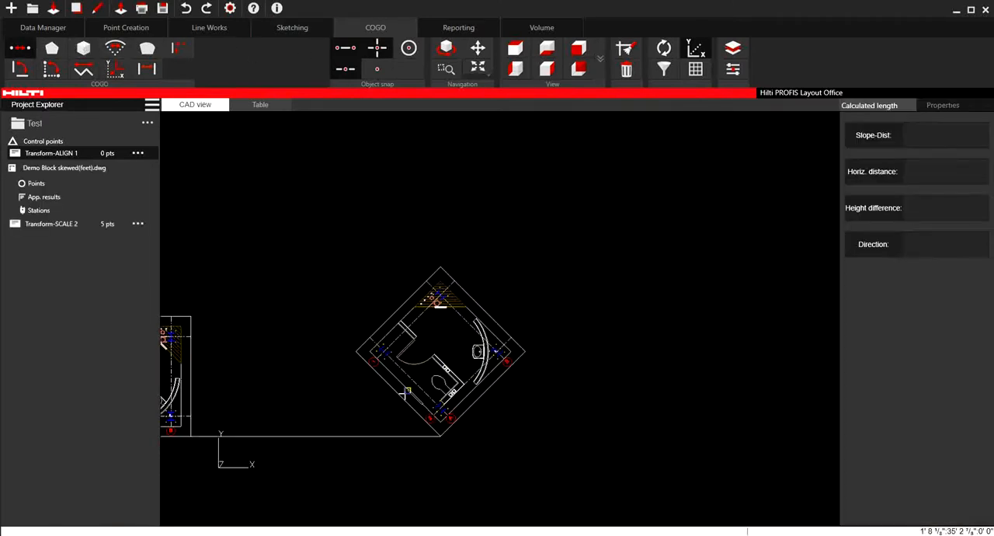
Step: Select the Transform-ALIGN 1 point set and place point LP1 above-left of the drawings
click(441, 268)
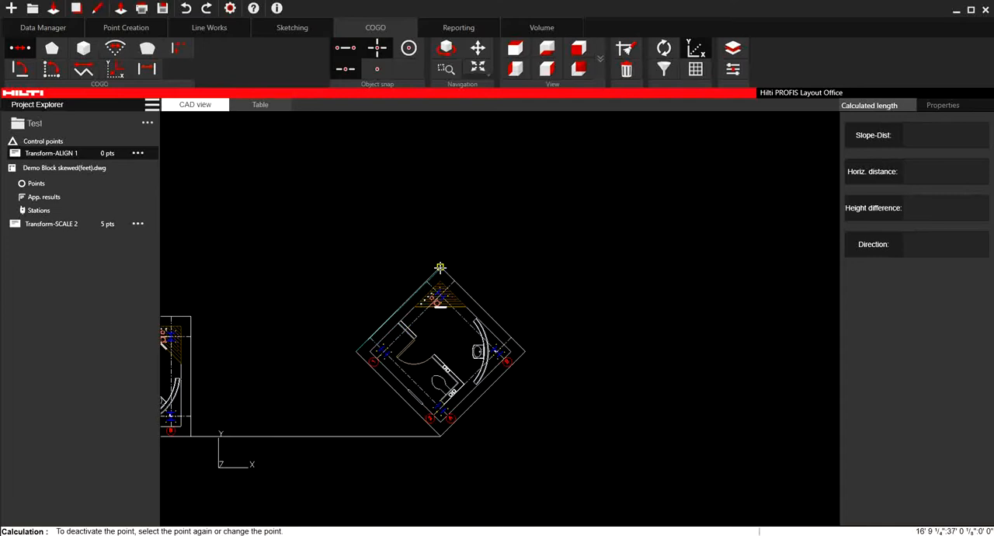
click(780, 218)
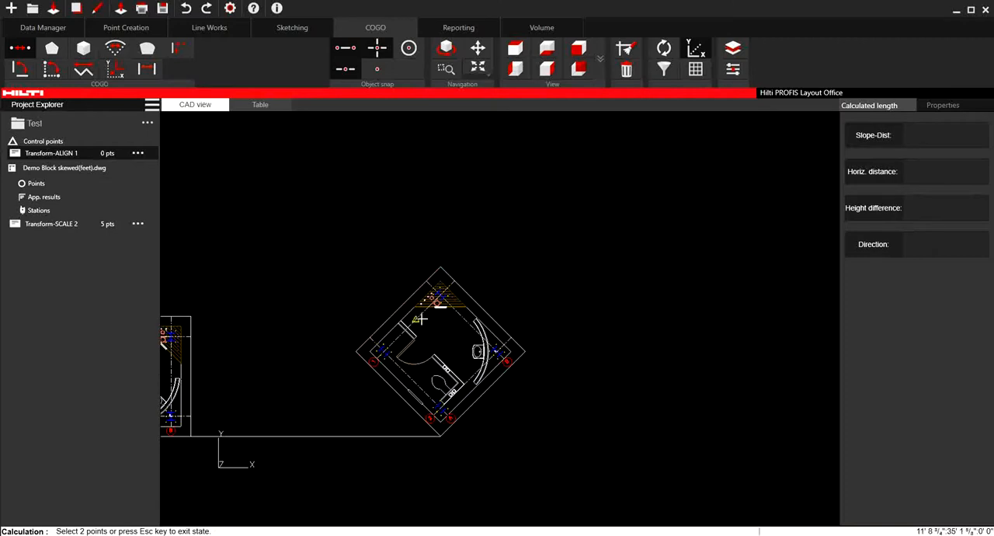
click(125, 28)
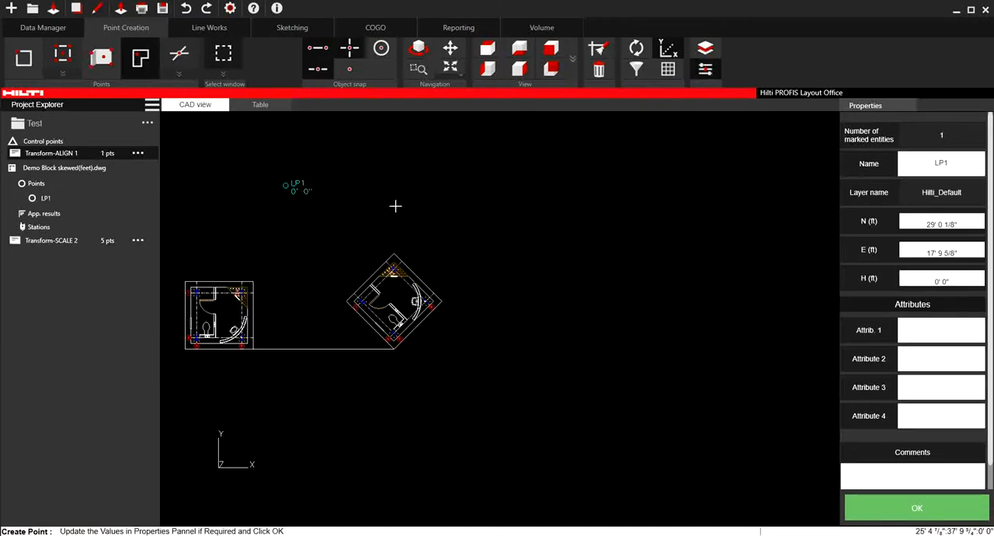
Step: Sketch a 10-foot line at 90° from LP1 to a new point LP2
click(292, 27)
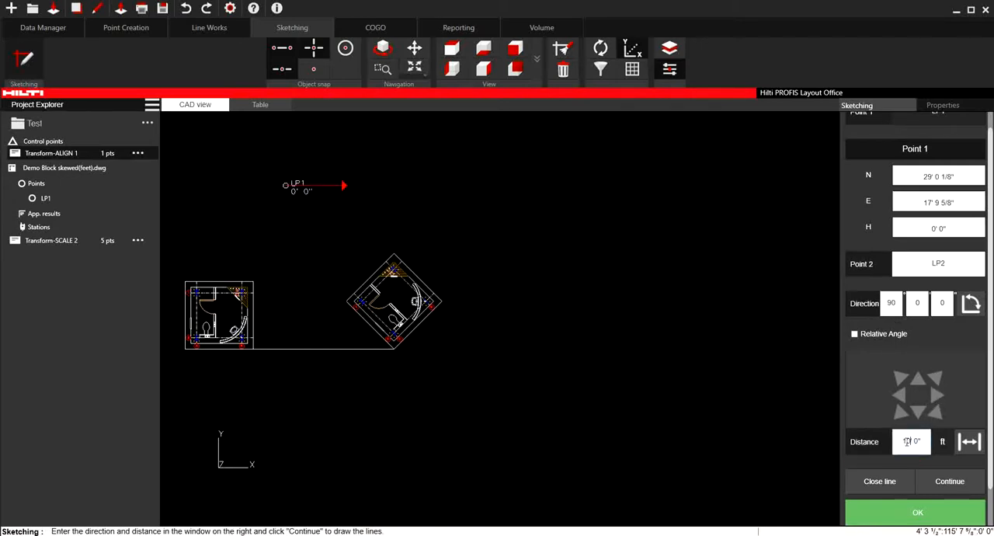
click(950, 481)
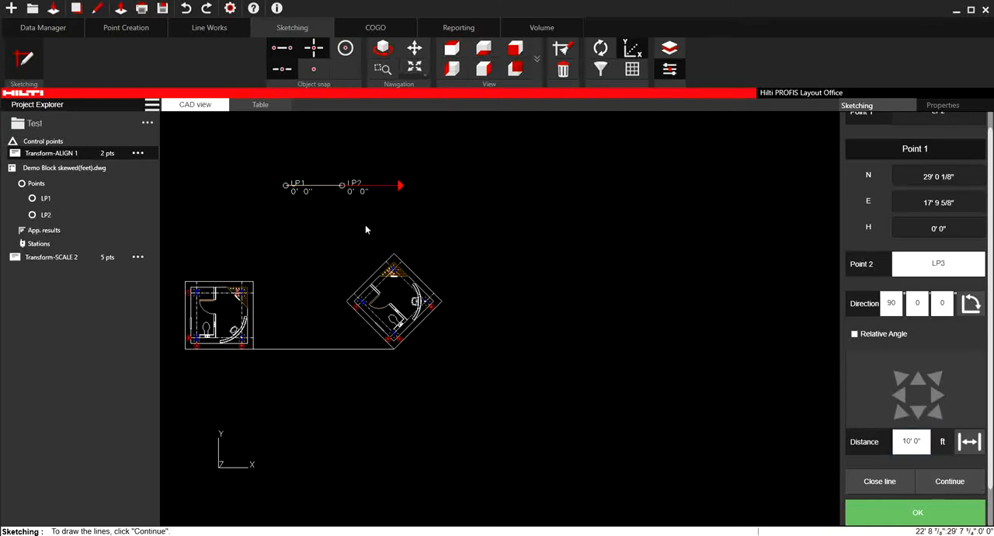
mouse_move(466, 267)
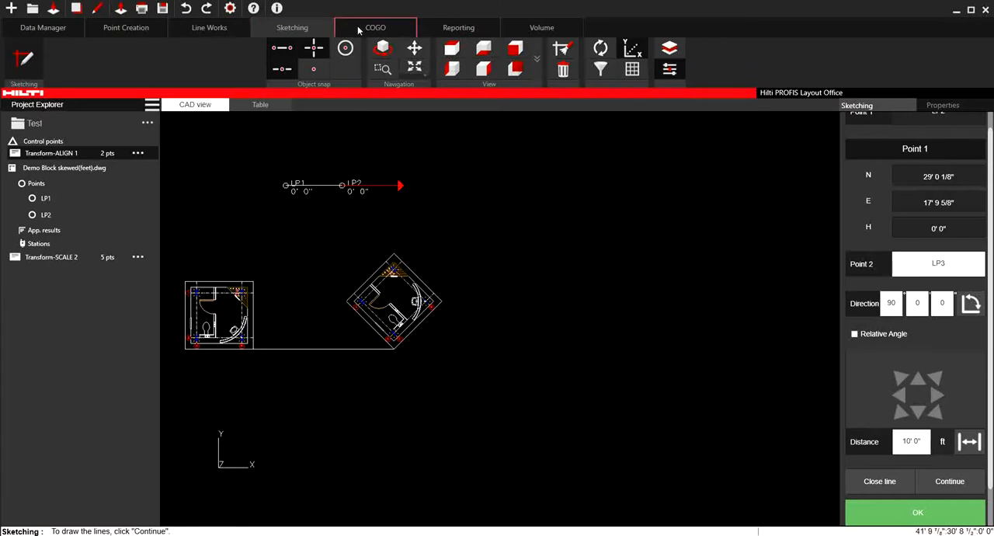
click(375, 27)
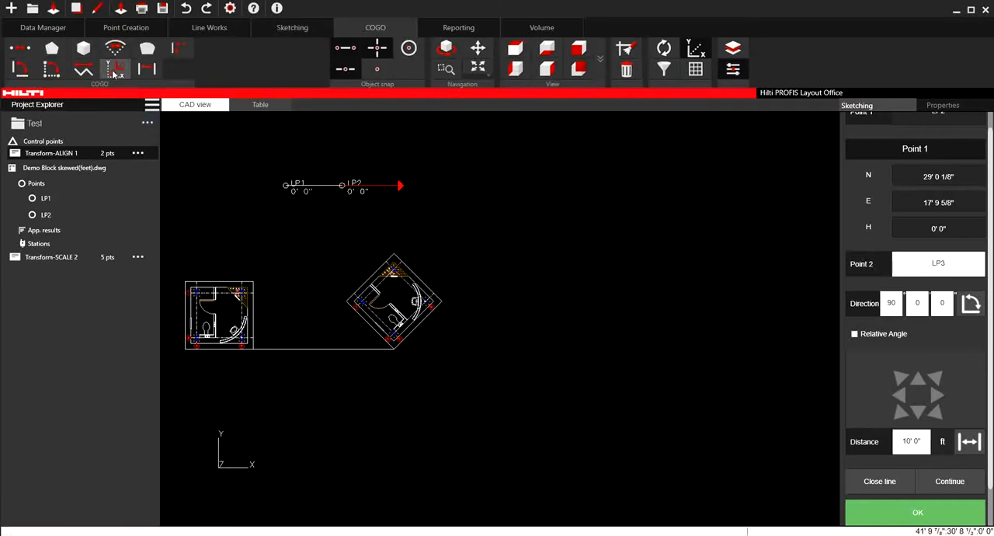
mouse_move(117, 70)
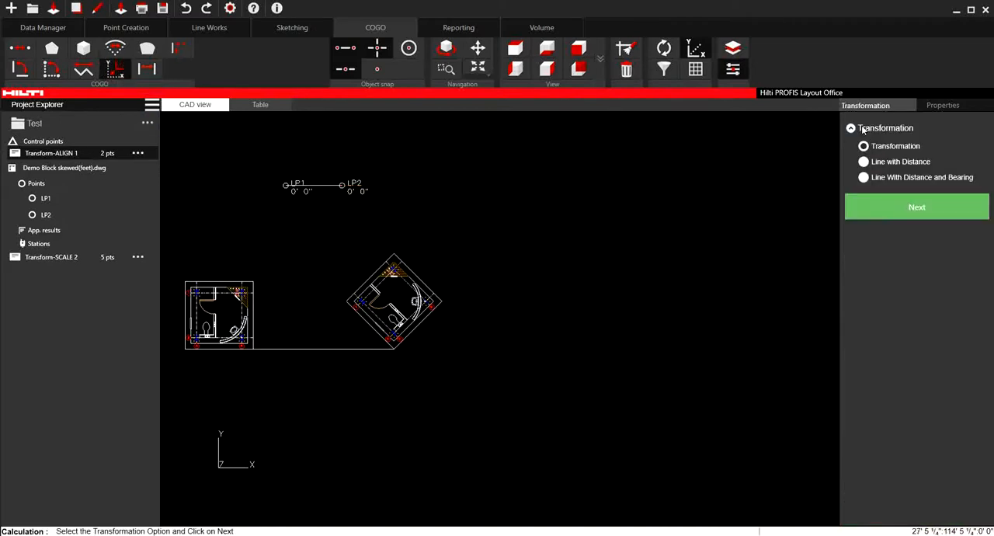
Step: Map LP3 to LP1 and LP4 to LP2 with scaling enabled, then transform the drawing
click(916, 206)
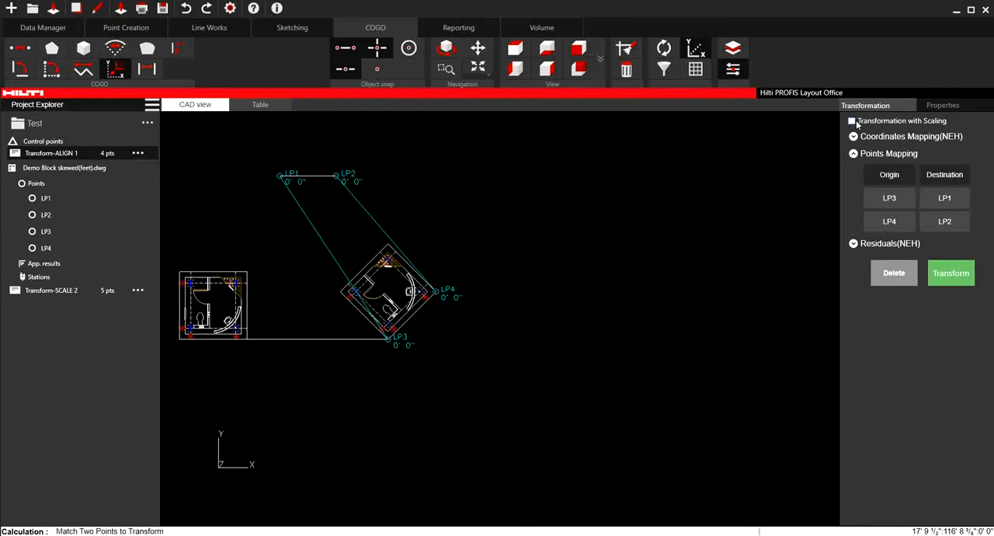
click(852, 120)
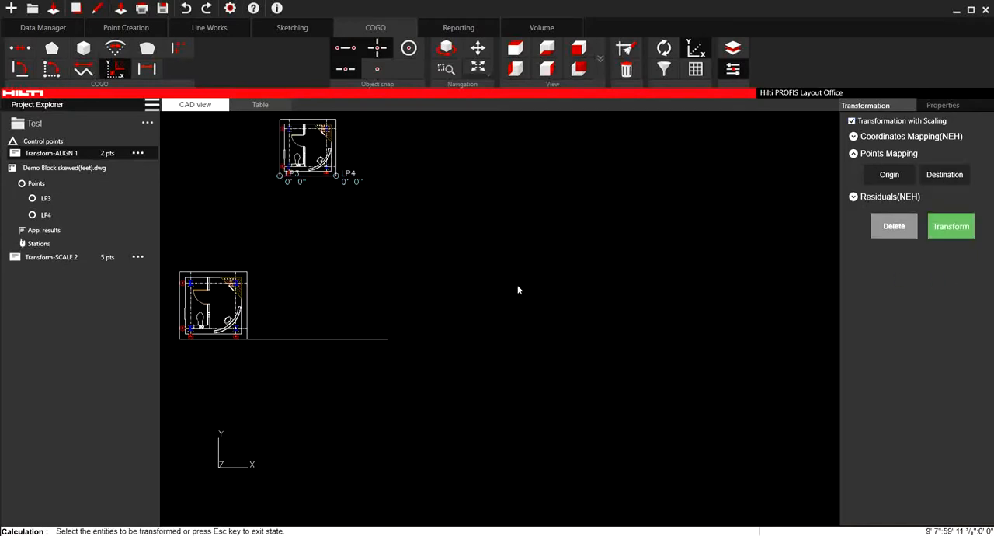
mouse_move(391, 322)
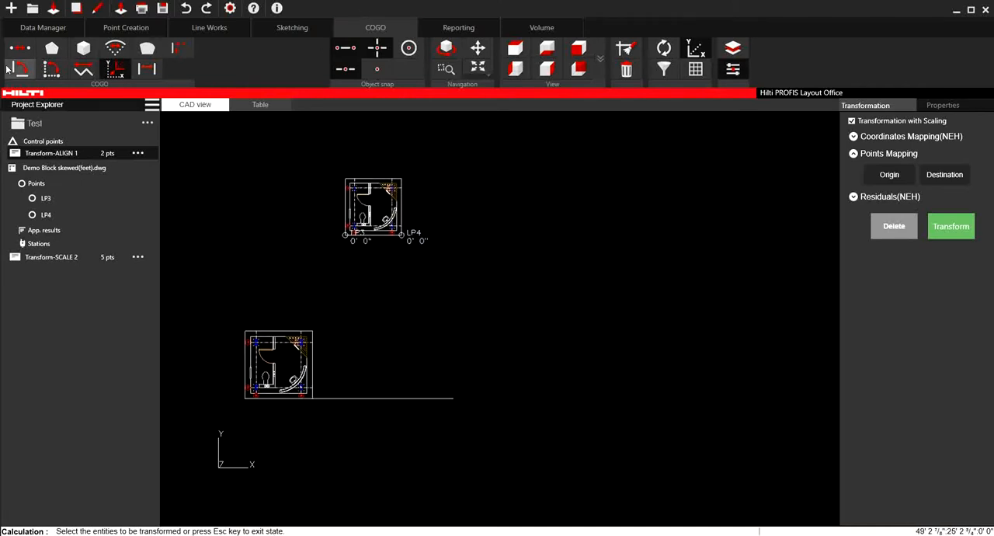
Step: Launch COGO Calculated length to measure between two points on the drawings
click(345, 236)
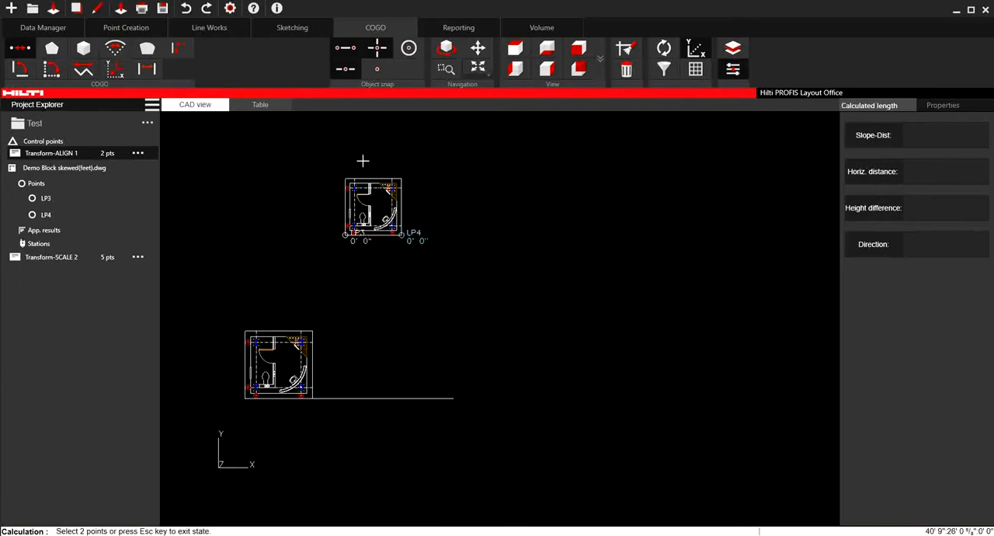
mouse_move(320, 386)
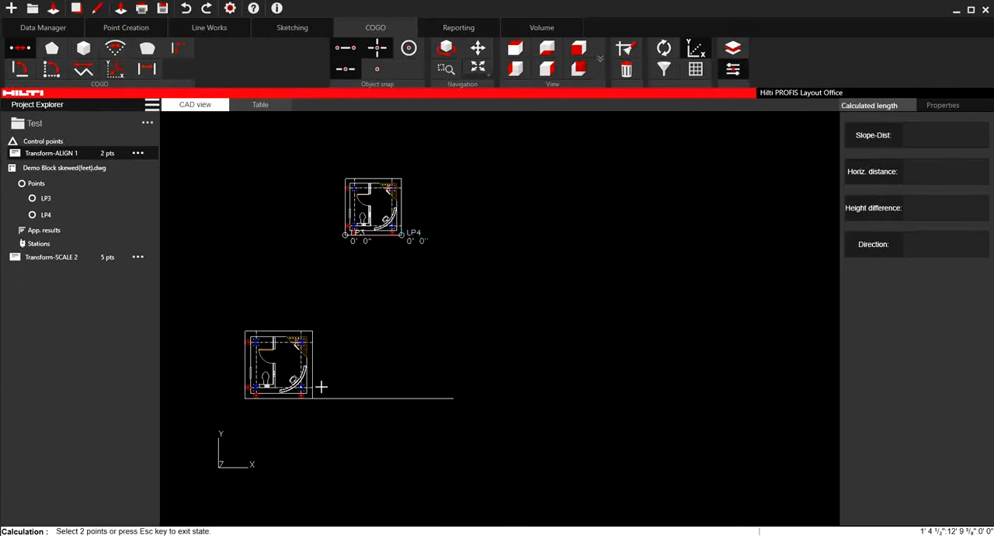
mouse_move(380, 317)
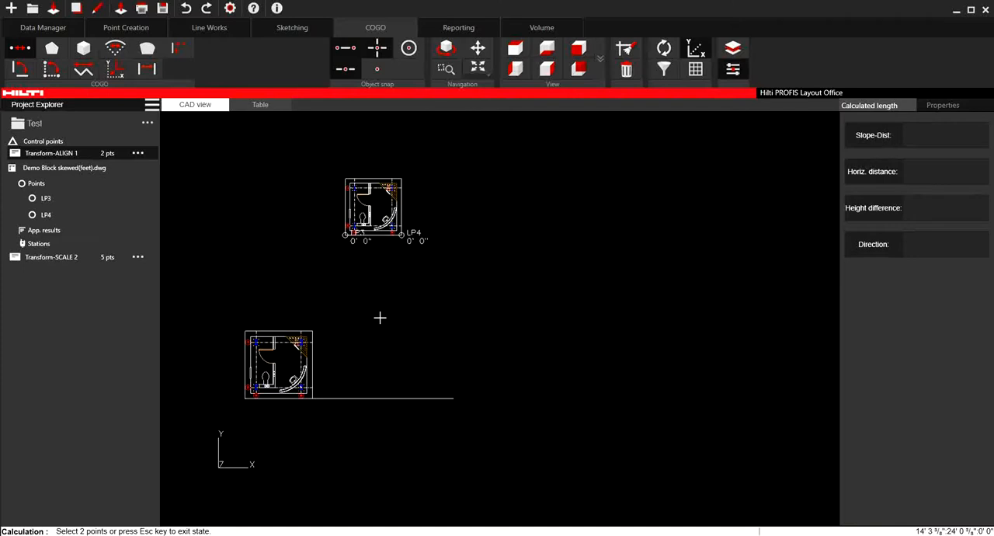
mouse_move(502, 284)
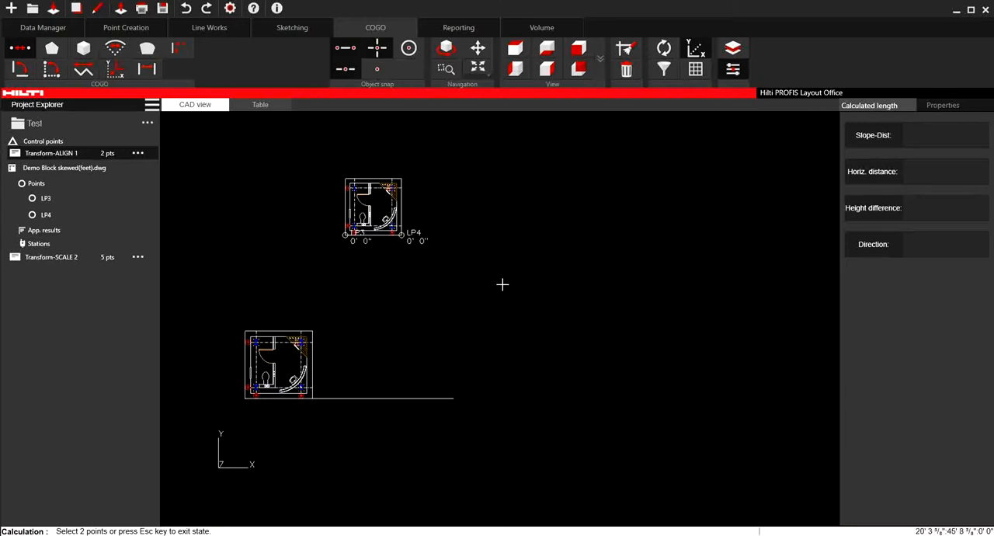
mouse_move(314, 259)
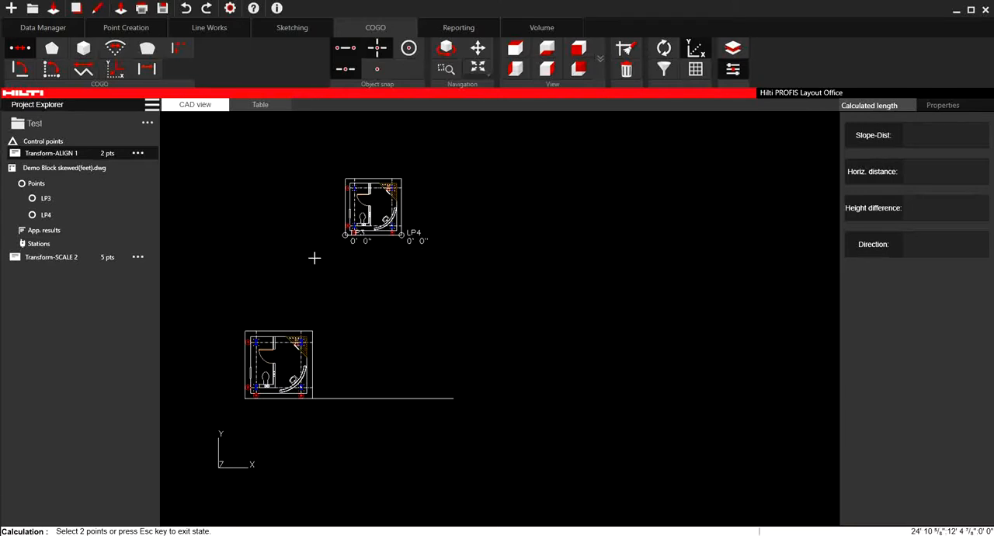